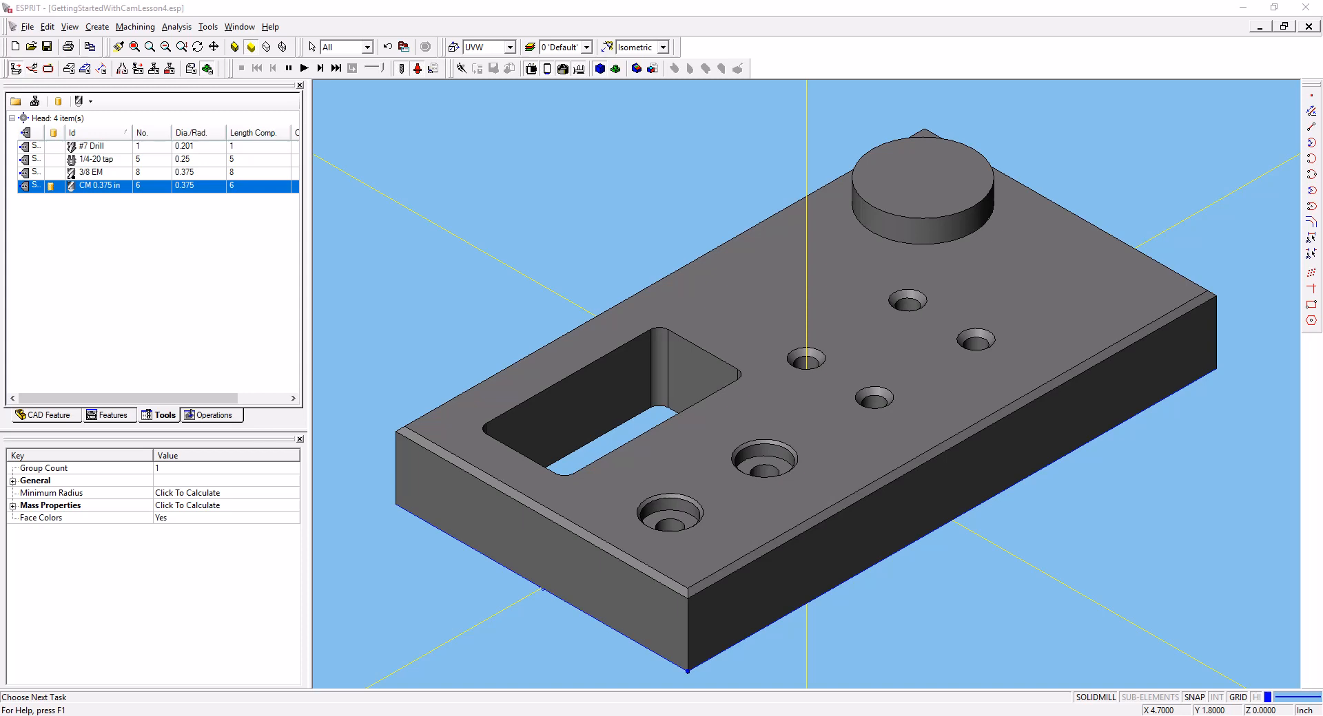
{"action": "mouse_move", "coordinate": [627, 158]}
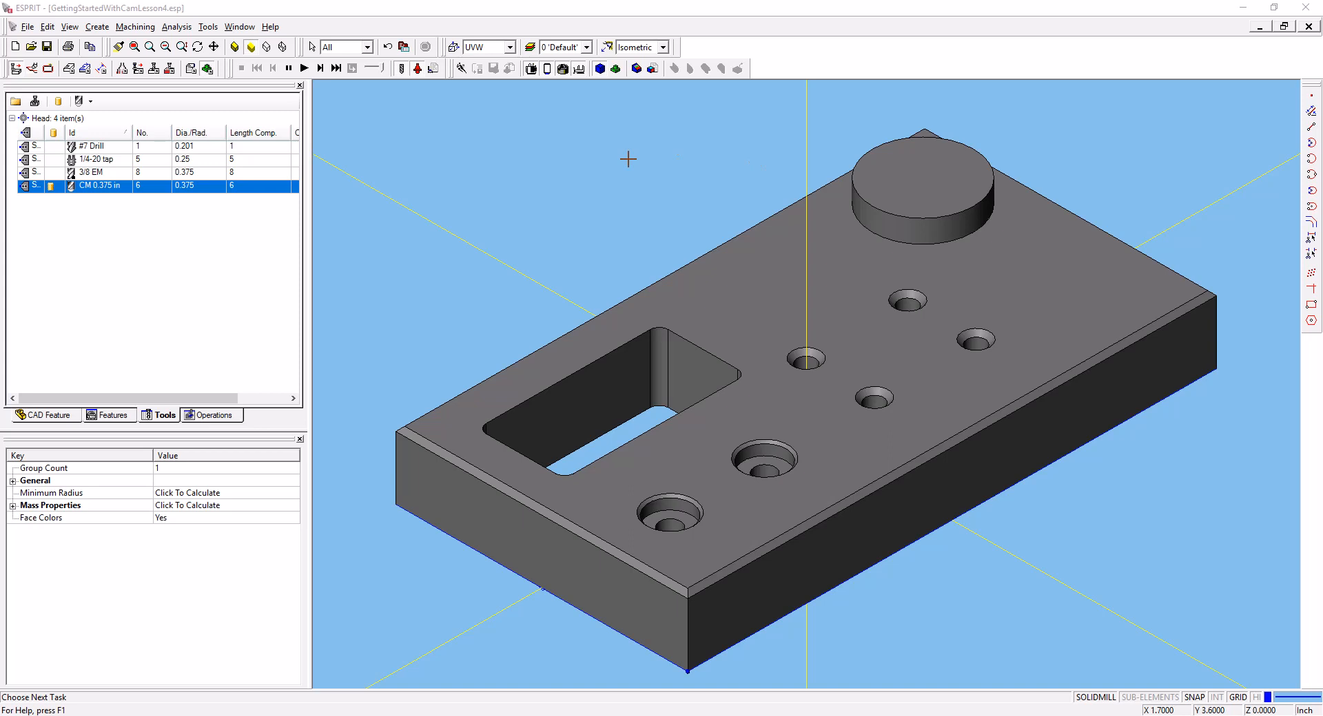
{"action": "mouse_move", "coordinate": [479, 99]}
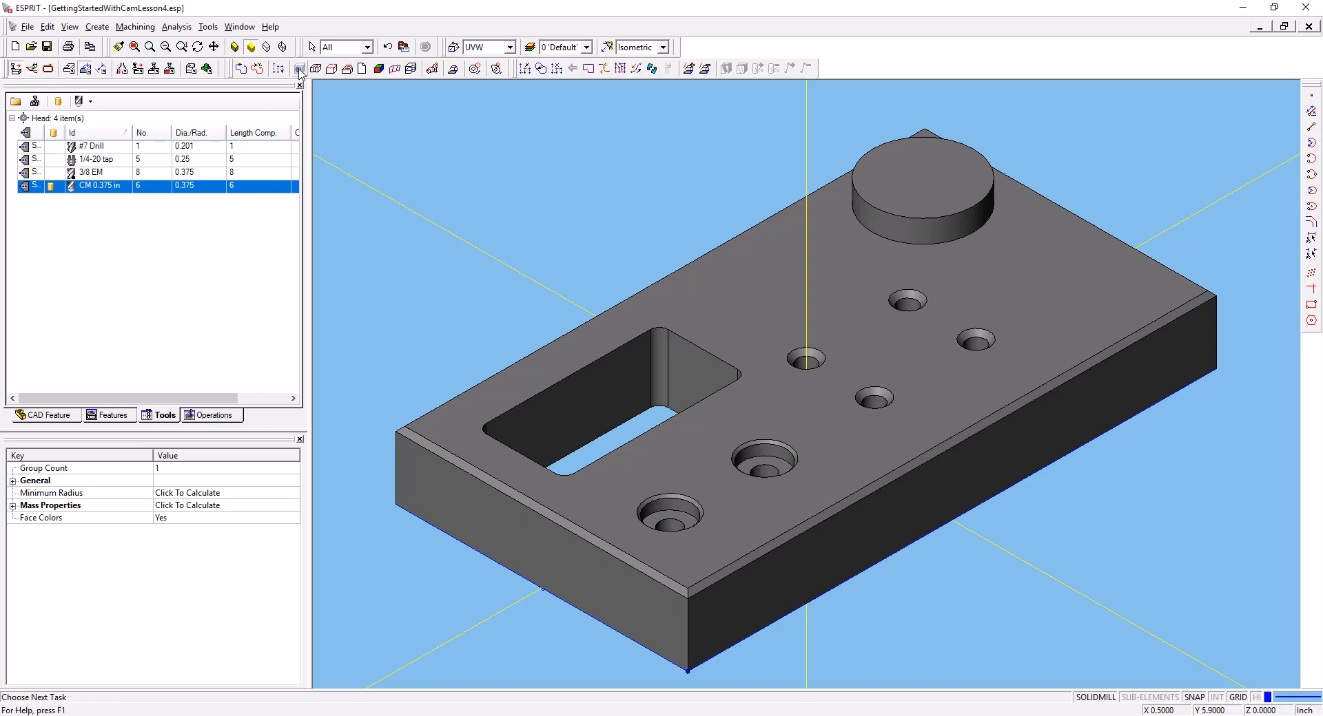
{"action": "mouse_move", "coordinate": [299, 68]}
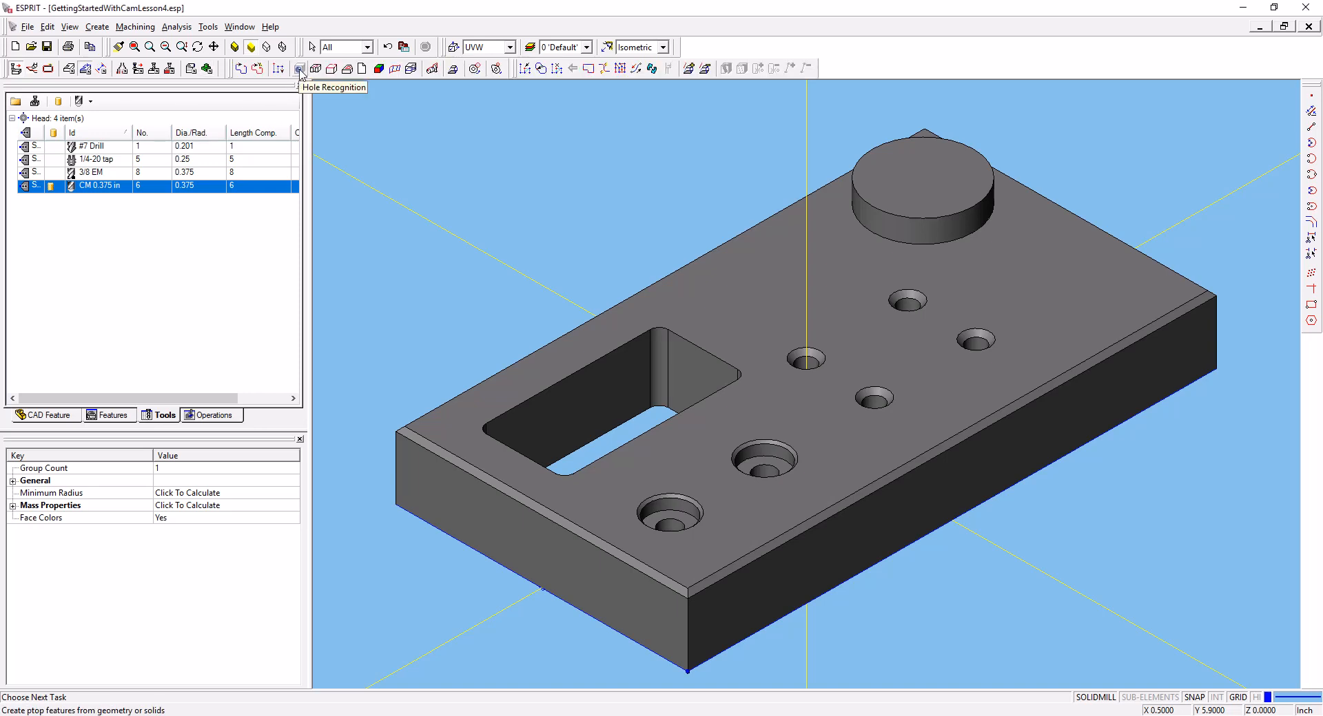
Run Hole Recognition with default parameters on the part solid to create hole features.
{"action": "left_click", "coordinate": [298, 68]}
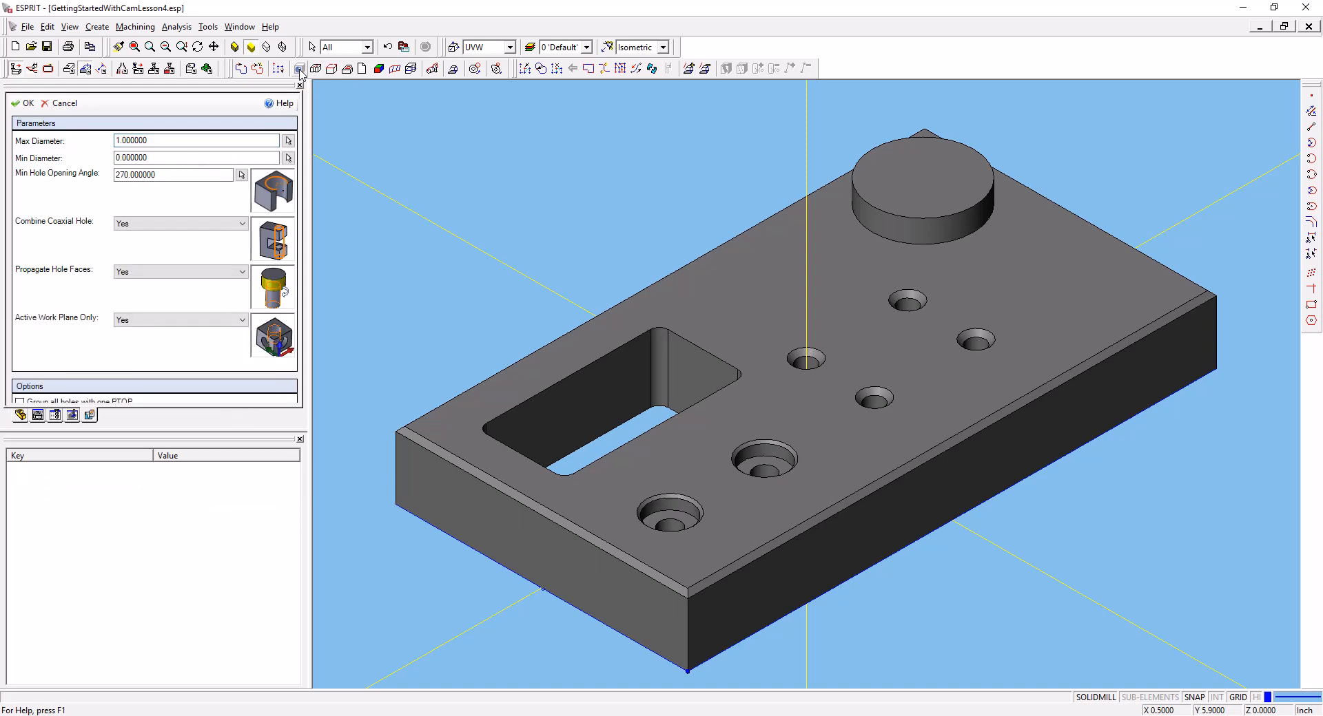
{"action": "left_click", "coordinate": [196, 140]}
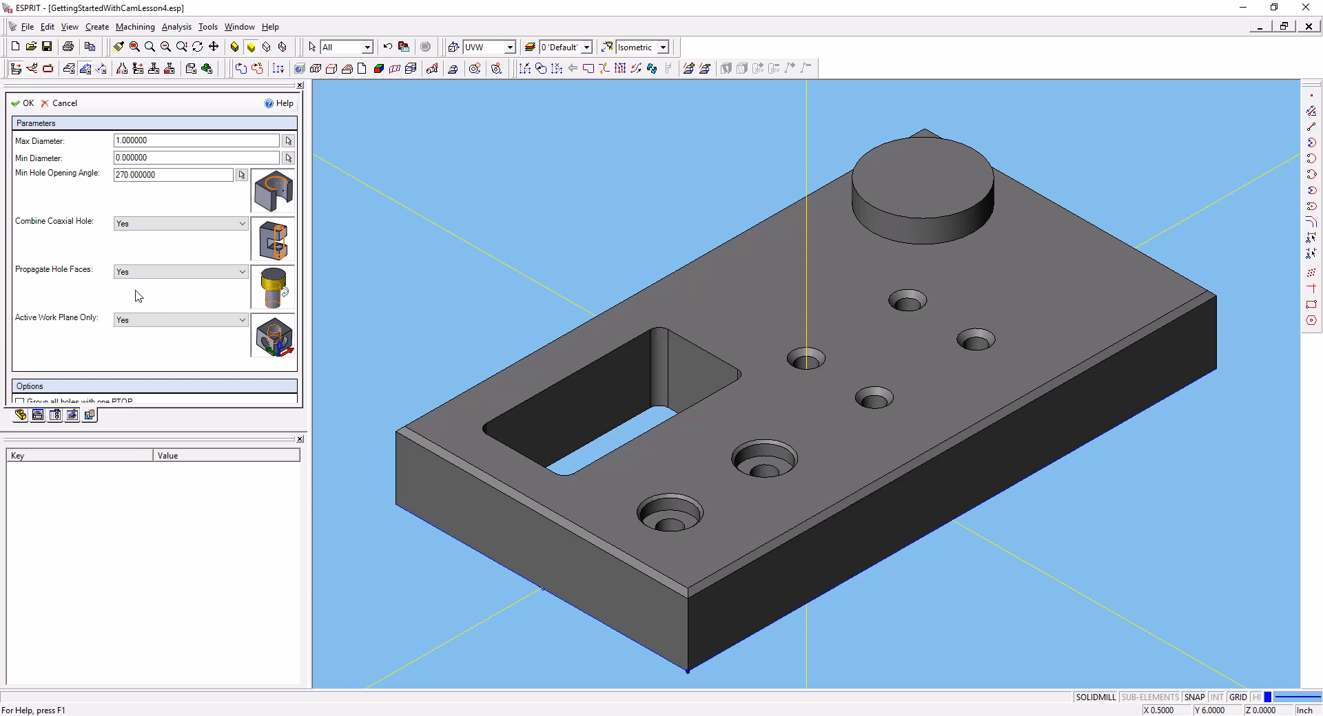
{"action": "mouse_move", "coordinate": [741, 306]}
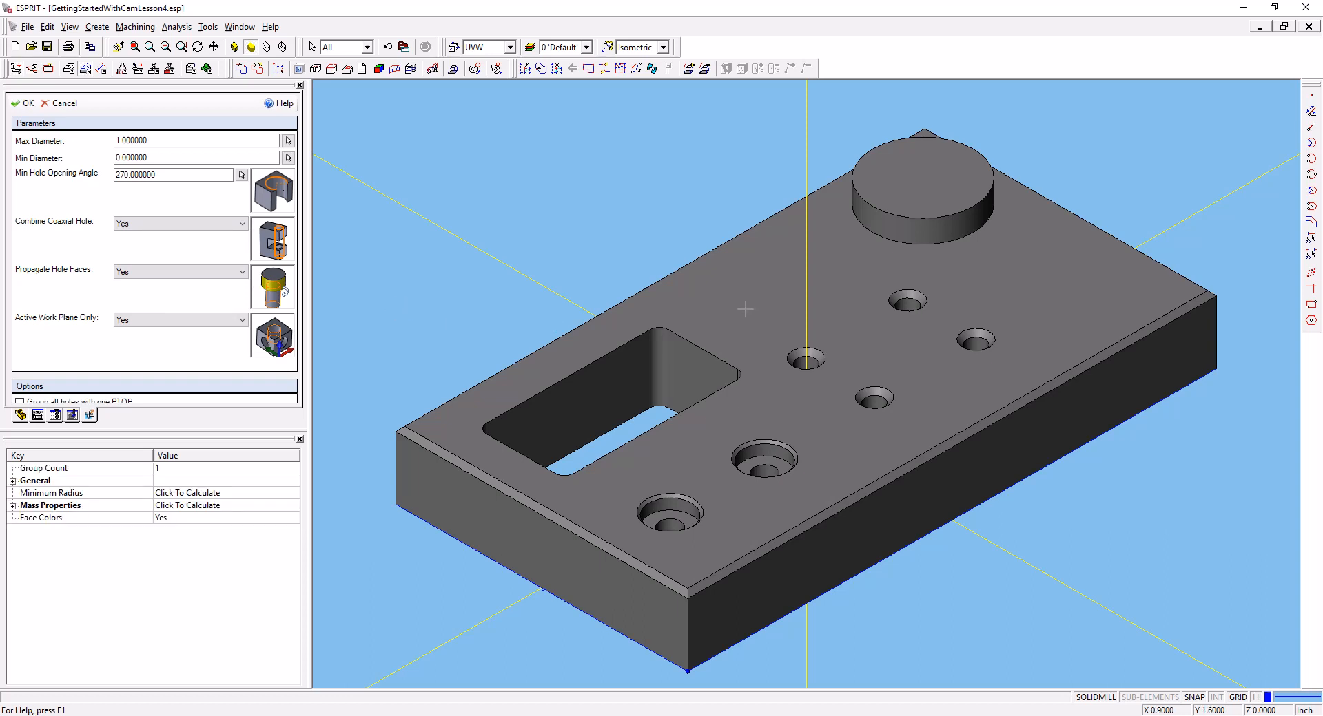
{"action": "mouse_move", "coordinate": [1166, 595]}
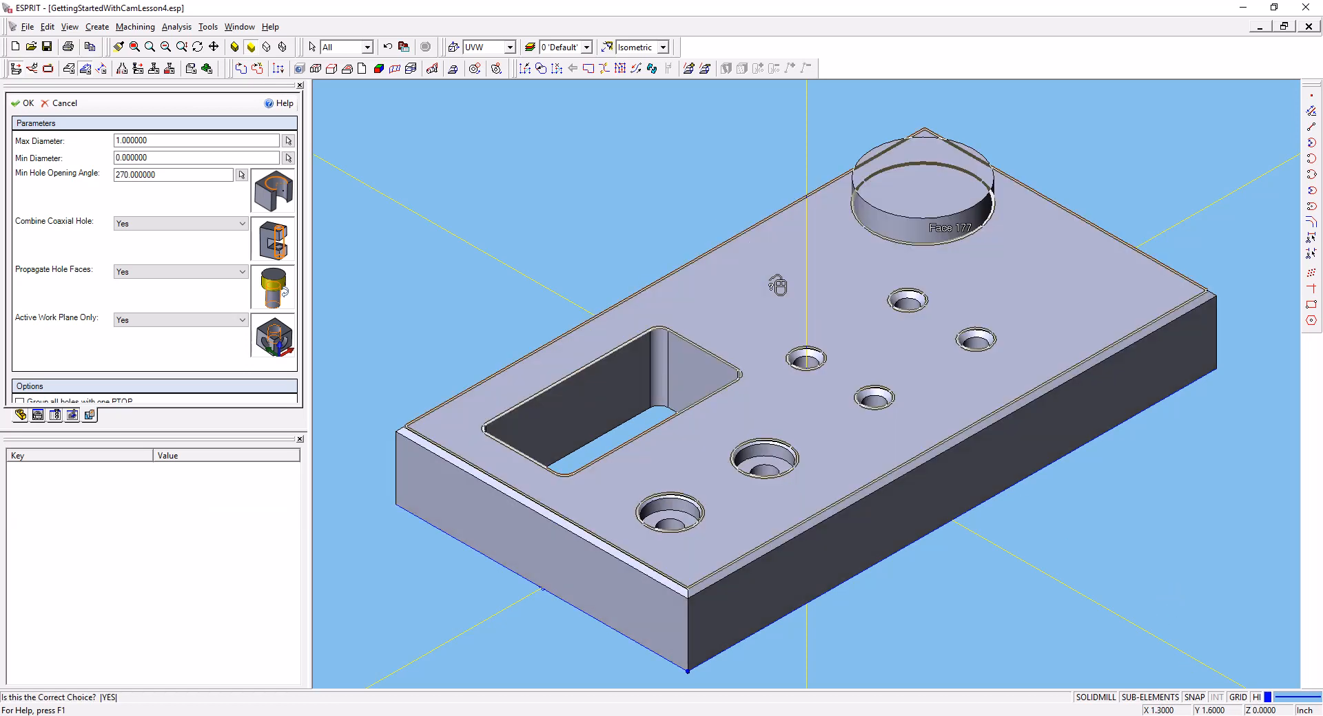
{"action": "left_click", "coordinate": [23, 103]}
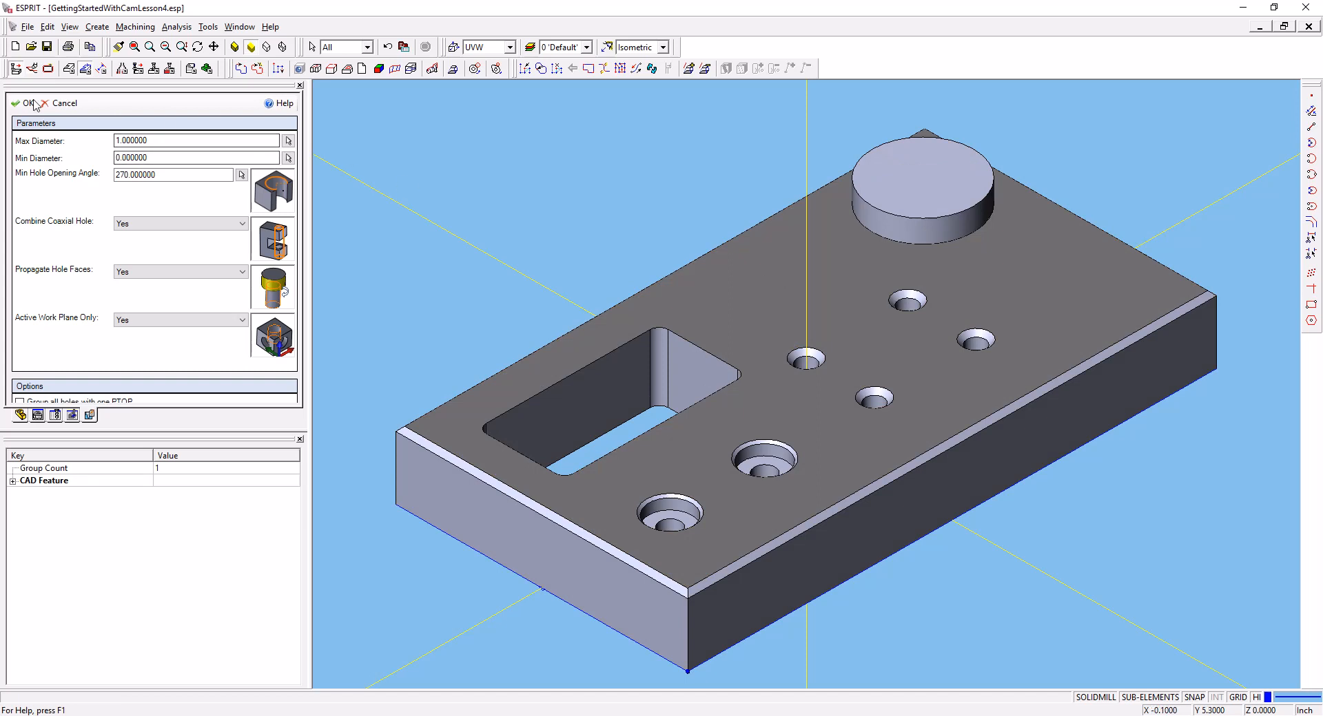
{"action": "left_click", "coordinate": [15, 102]}
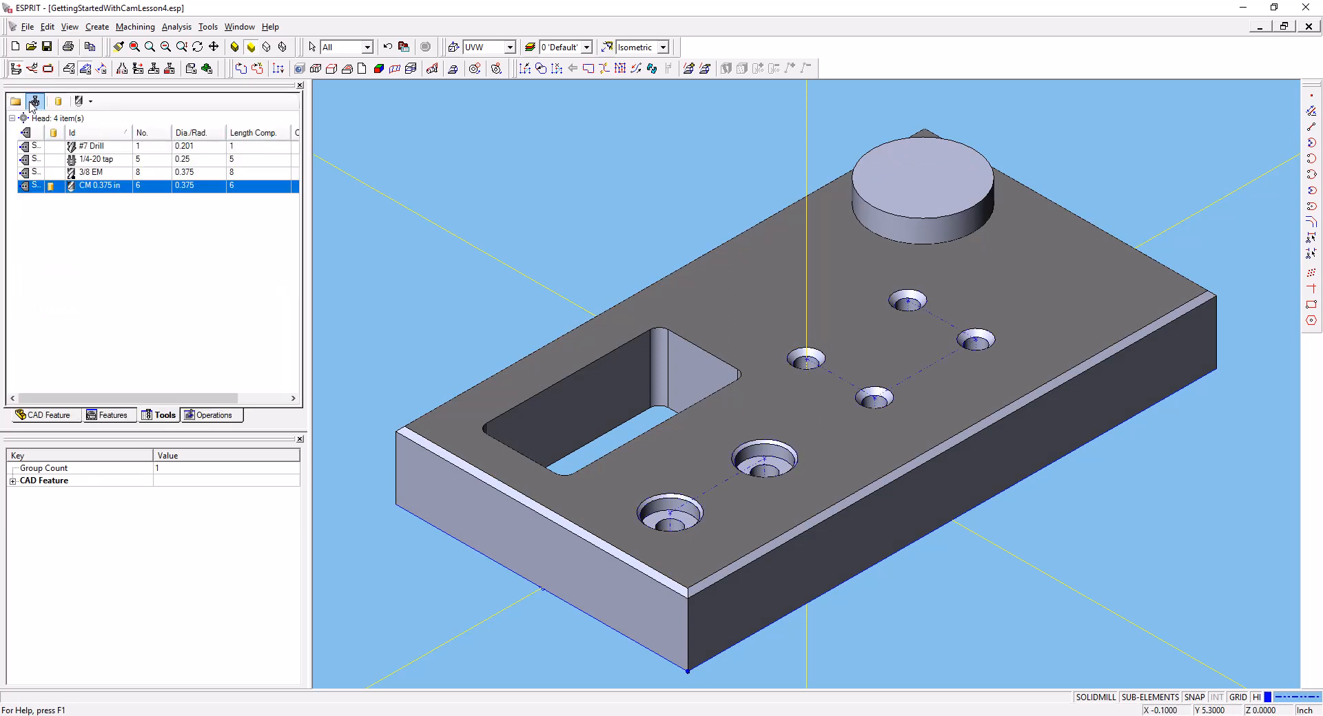
{"action": "mouse_move", "coordinate": [846, 352]}
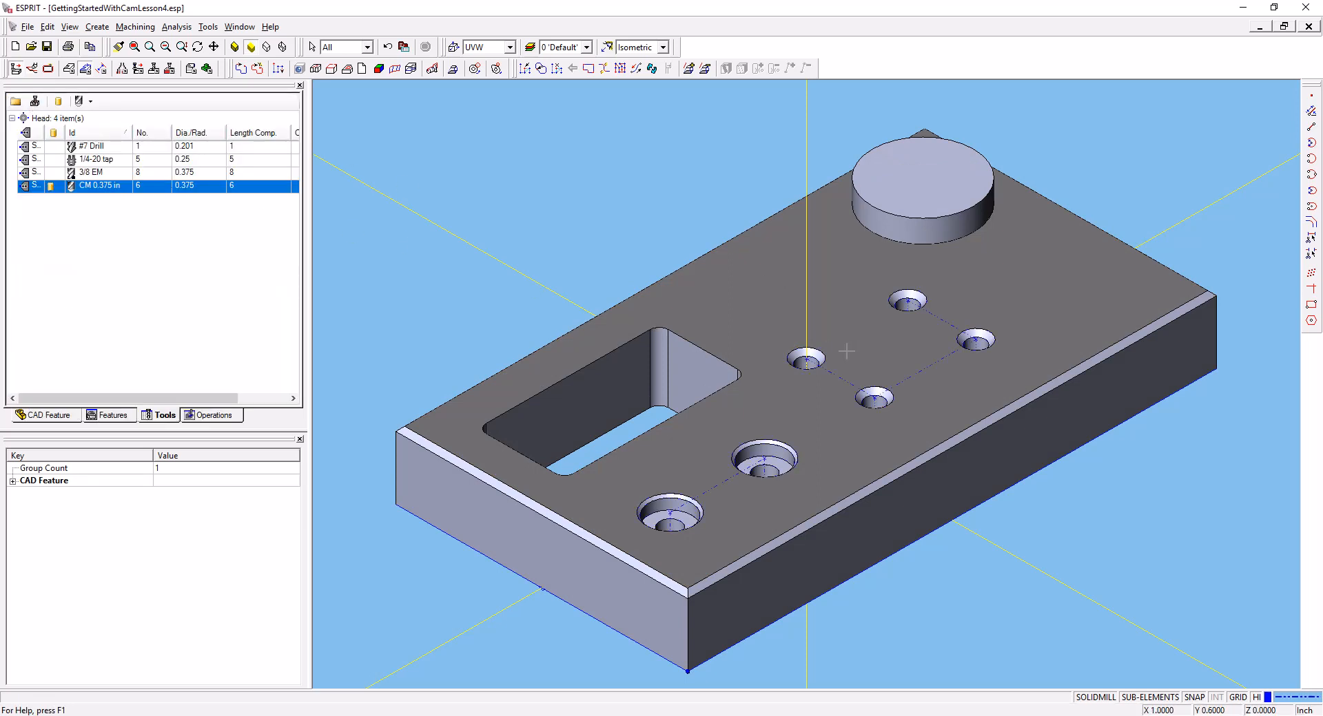
{"action": "mouse_move", "coordinate": [848, 371]}
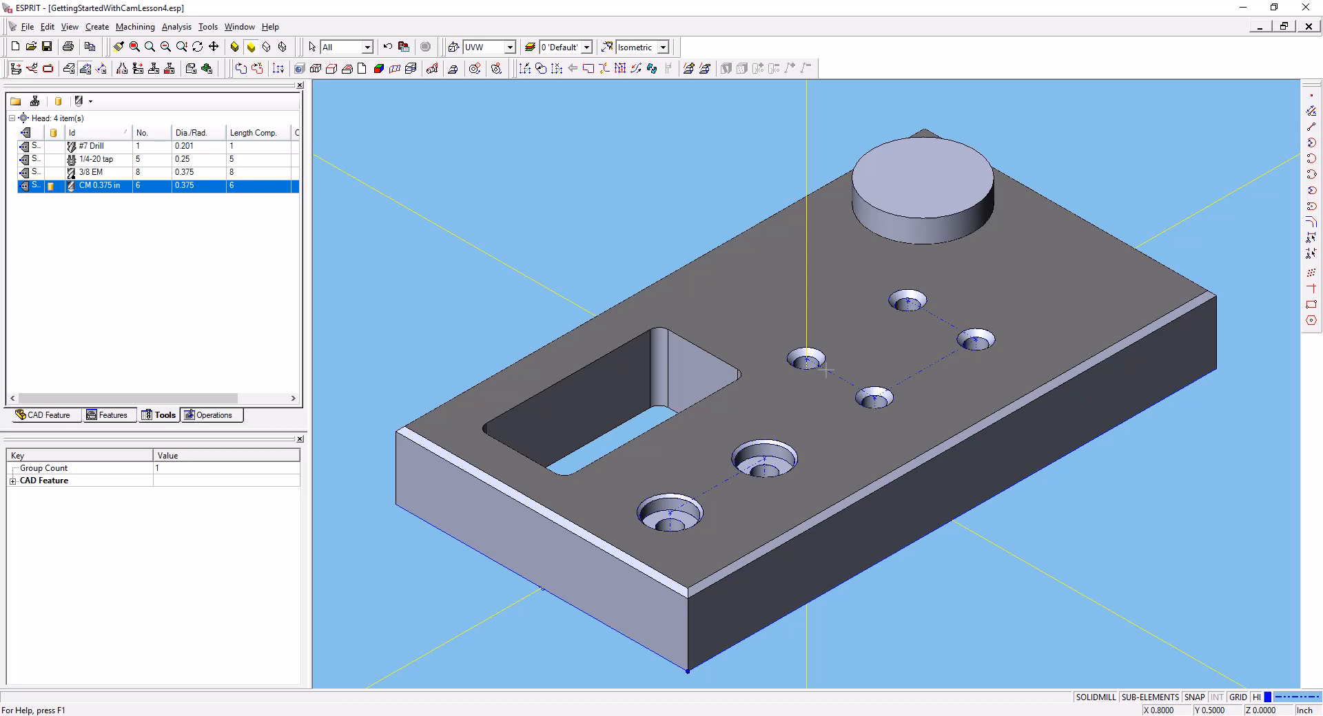
{"action": "mouse_move", "coordinate": [845, 411]}
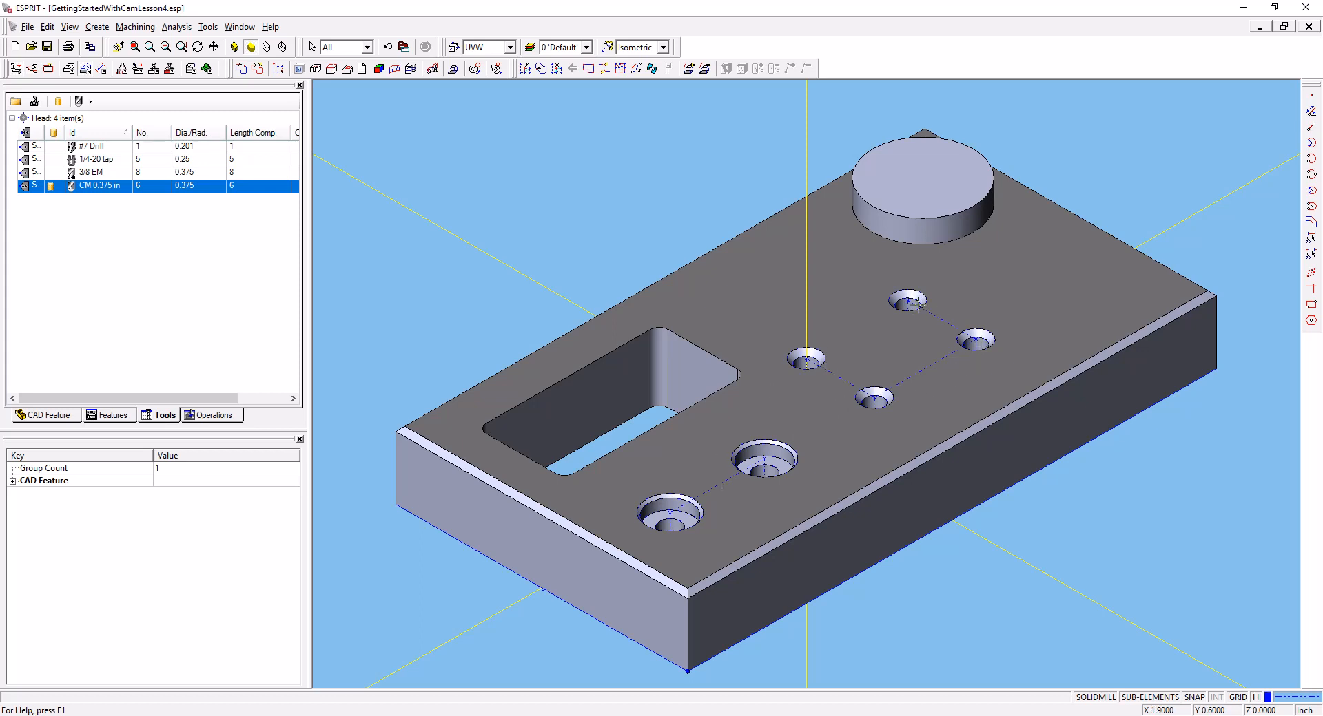
{"action": "mouse_move", "coordinate": [759, 460]}
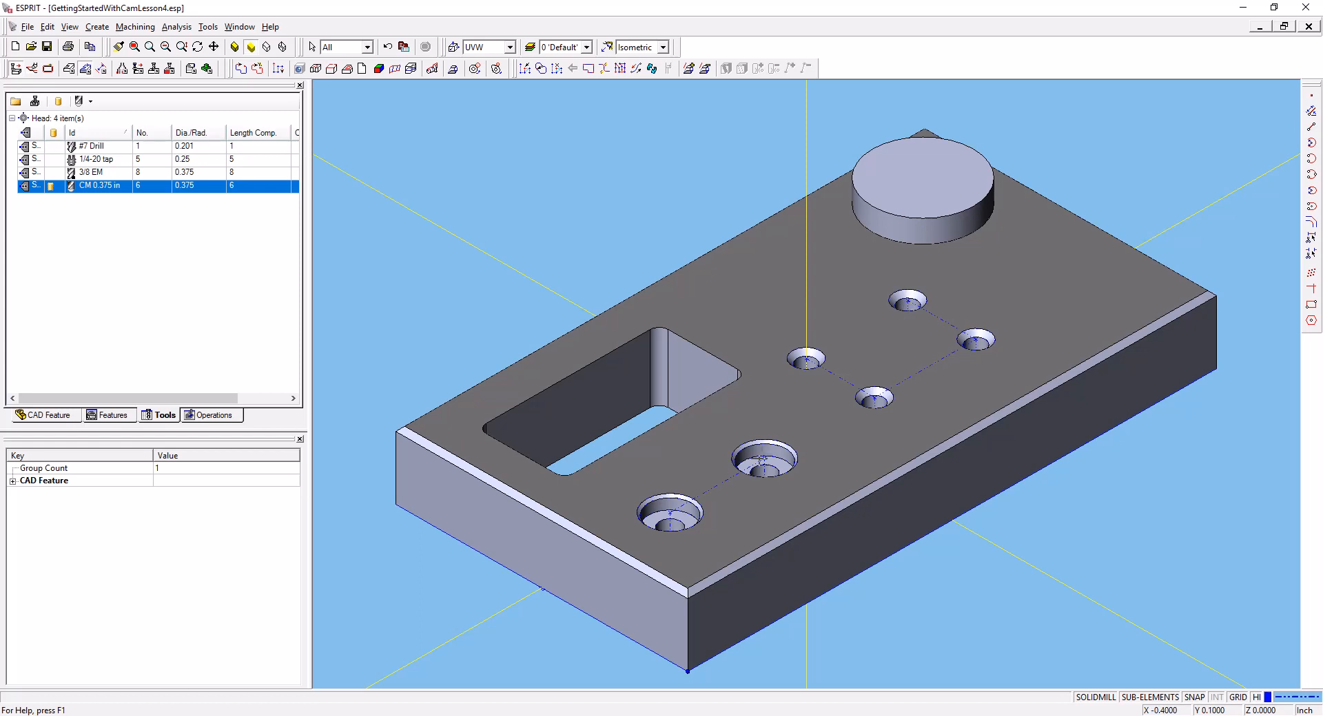
{"action": "mouse_move", "coordinate": [690, 499]}
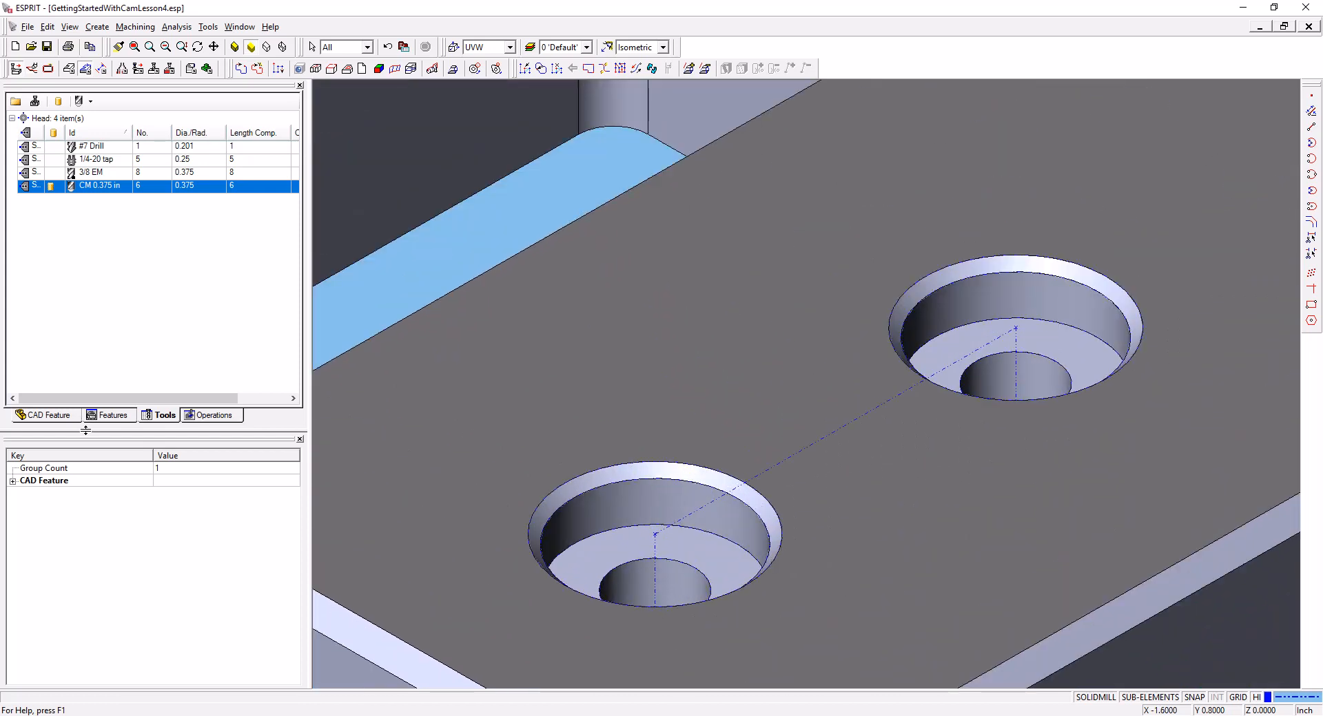
Show the Features tab listing the chain, Straight Tap and Counterbore hole features.
{"action": "left_click", "coordinate": [110, 414]}
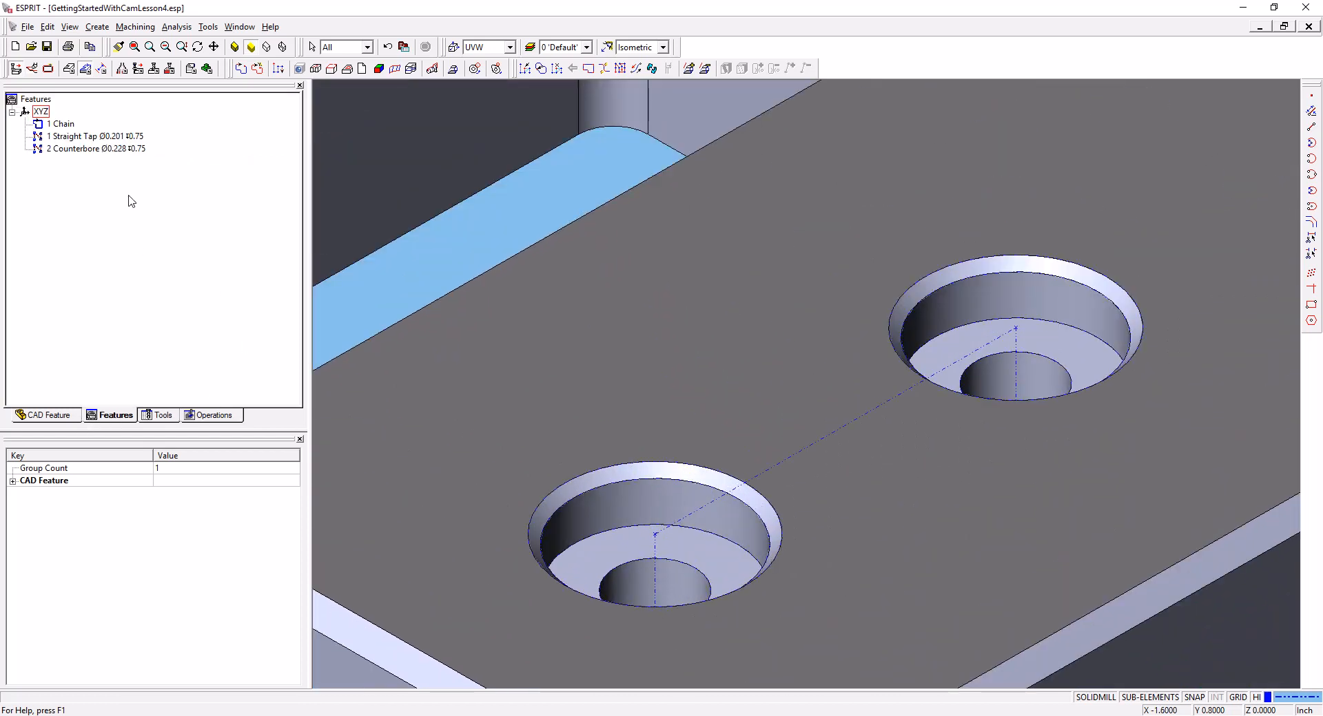
Clear the selection, zoom out, and display the 1 Chain feature's properties.
{"action": "left_click", "coordinate": [95, 149]}
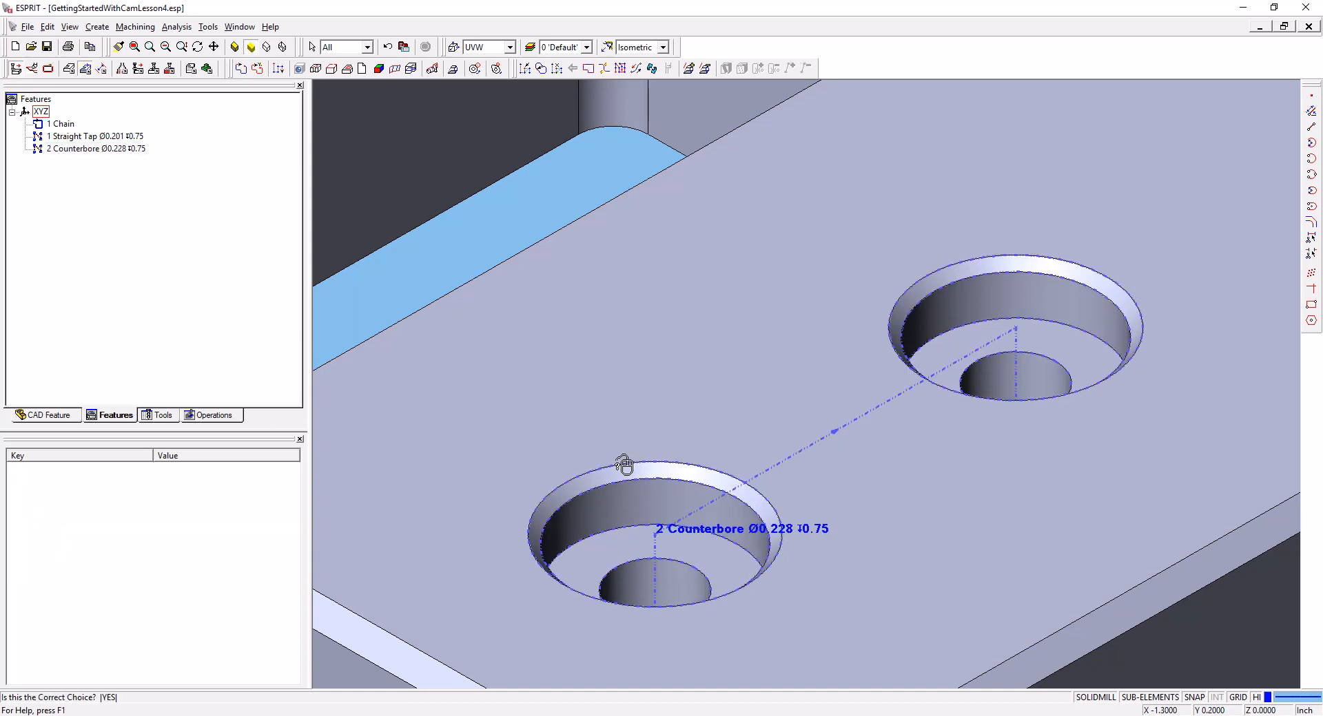
{"action": "scroll", "scroll_direction": "down", "scroll_amount": 3}
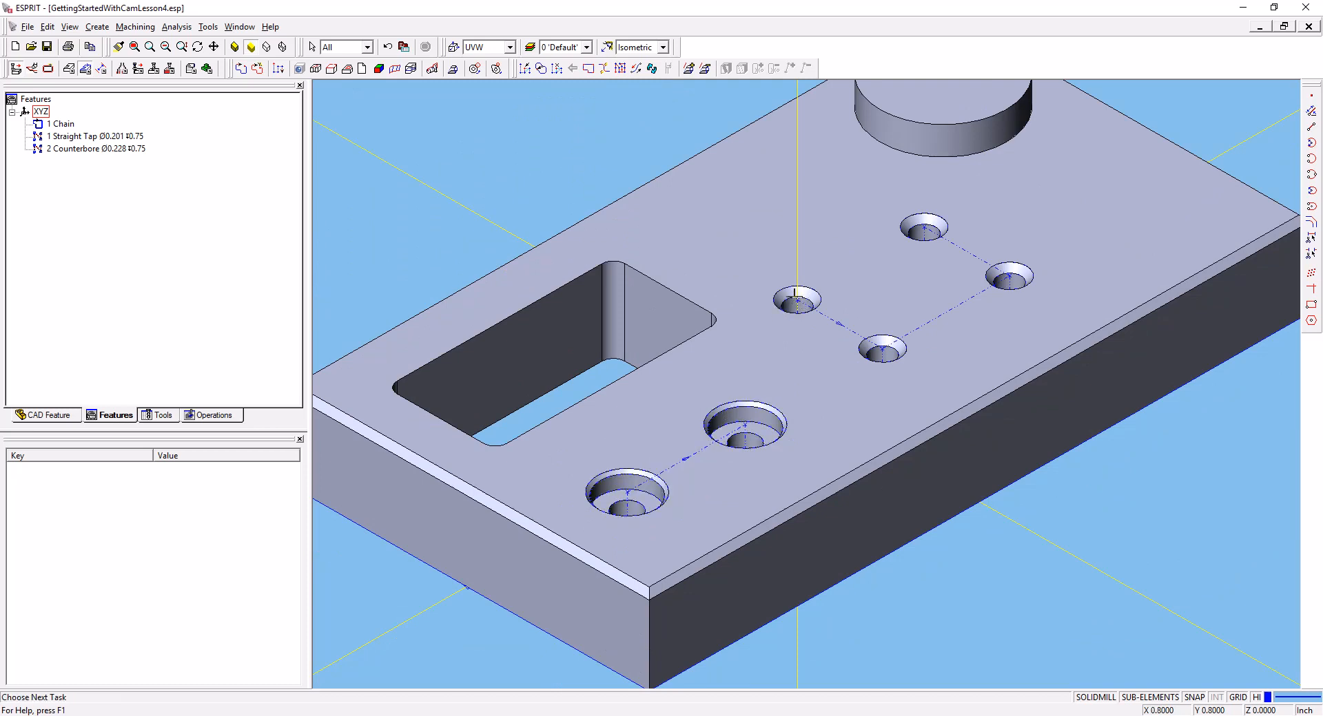
{"action": "mouse_move", "coordinate": [793, 293]}
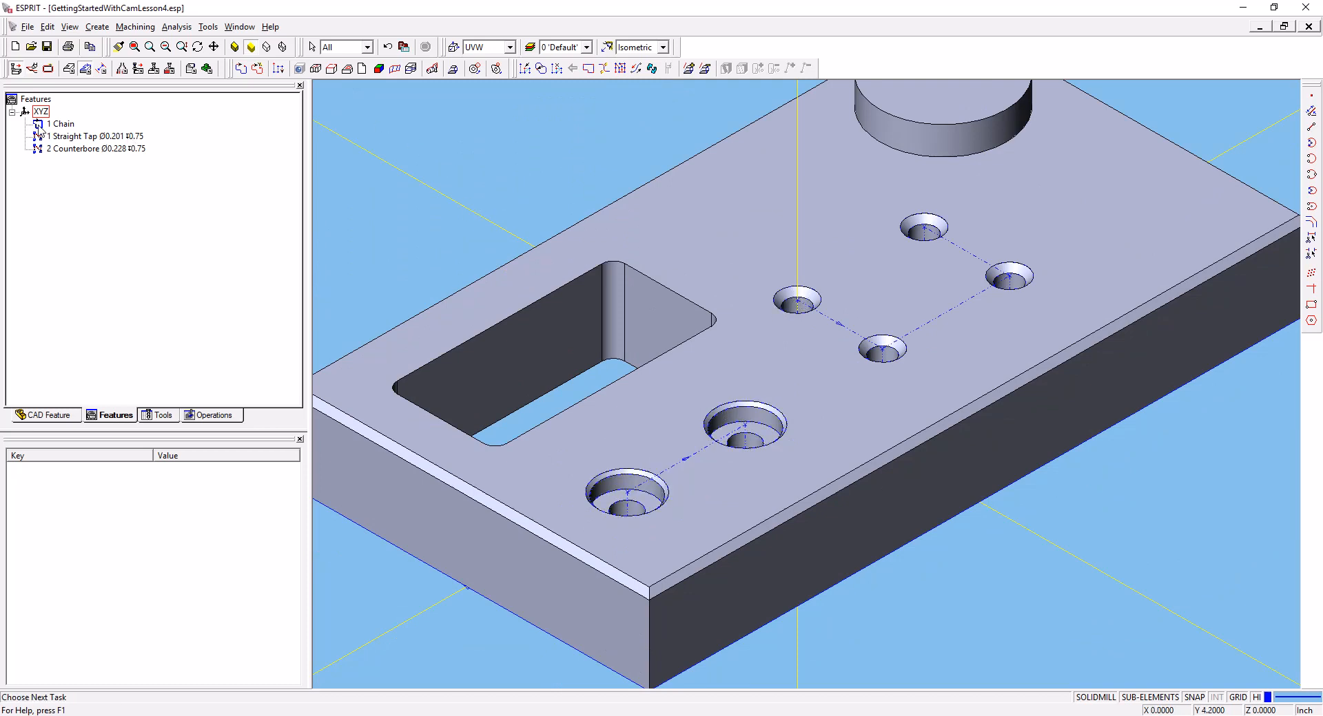
{"action": "left_click", "coordinate": [63, 124]}
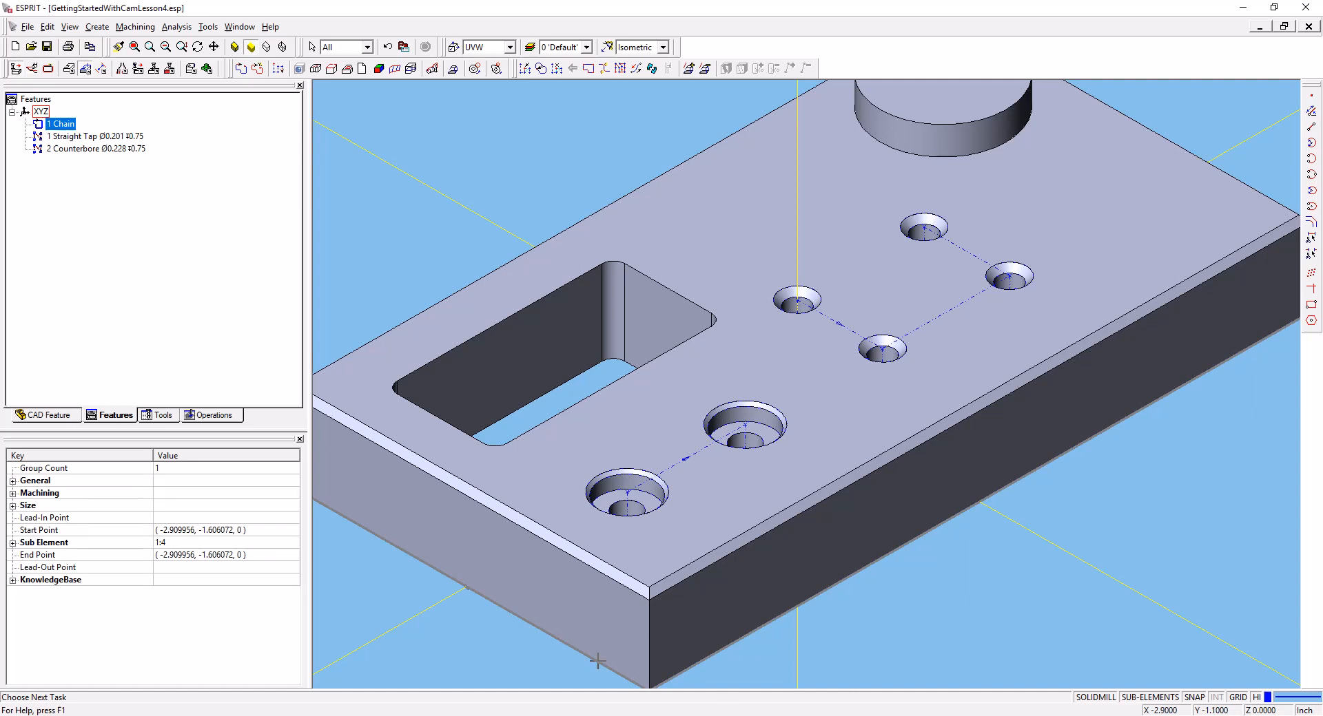
{"action": "mouse_move", "coordinate": [278, 183]}
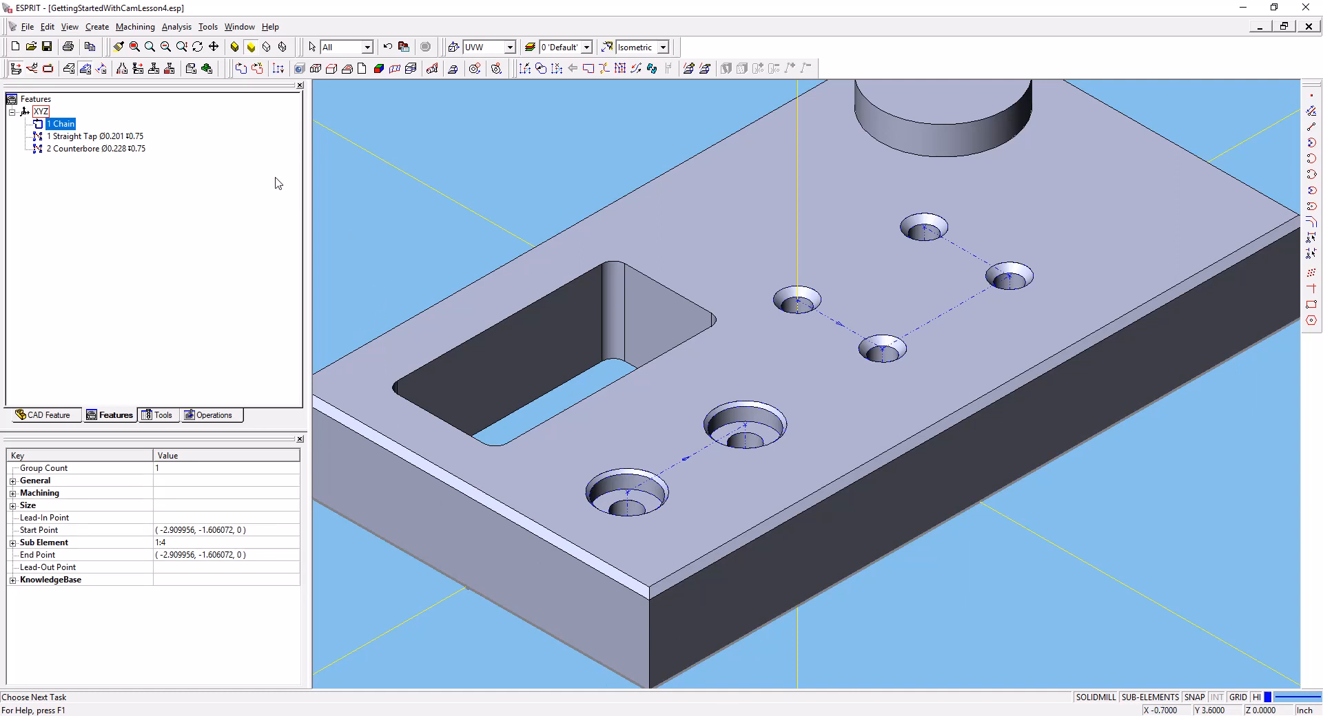
{"action": "mouse_move", "coordinate": [1016, 202]}
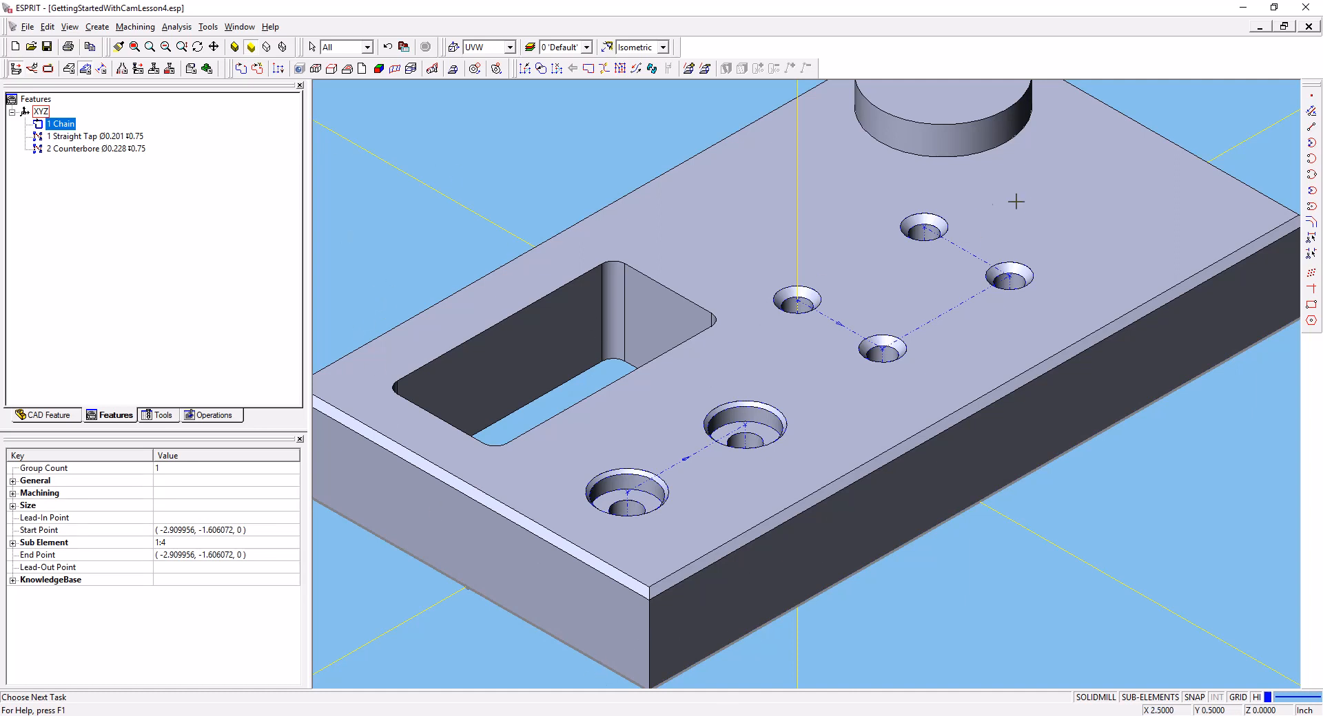
{"action": "mouse_move", "coordinate": [462, 110]}
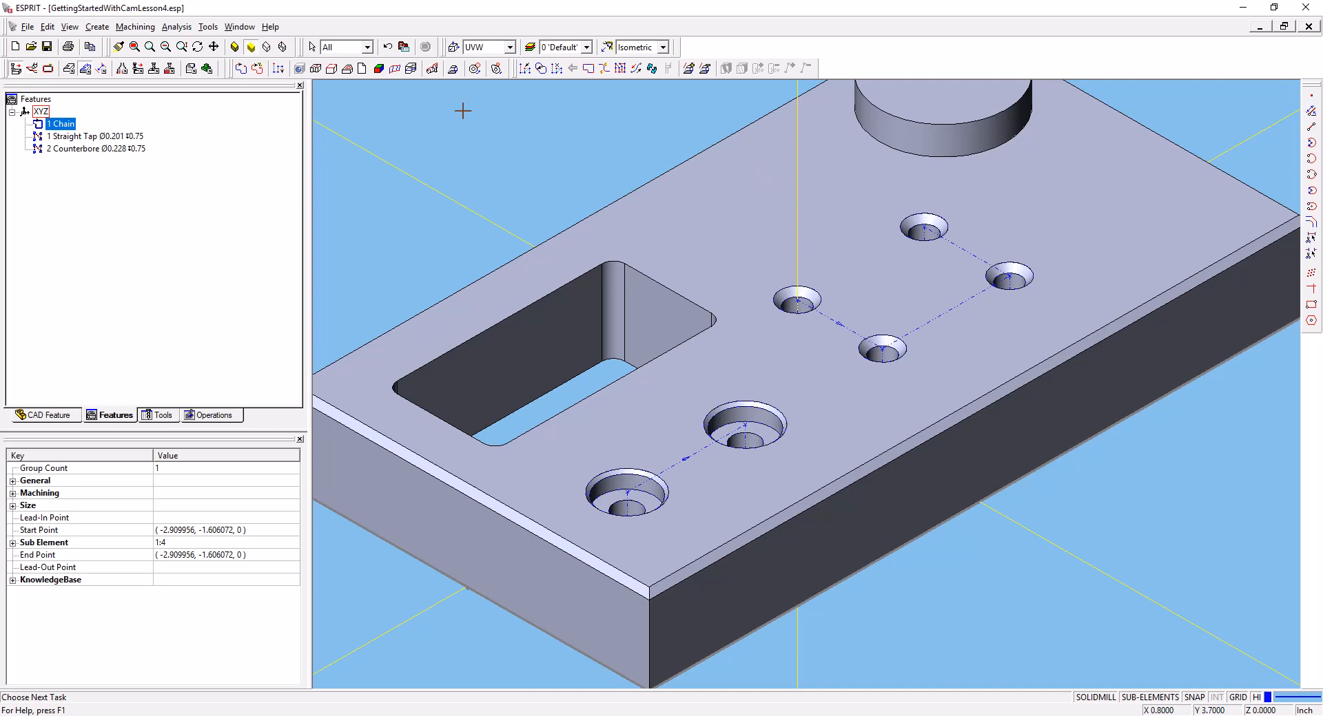